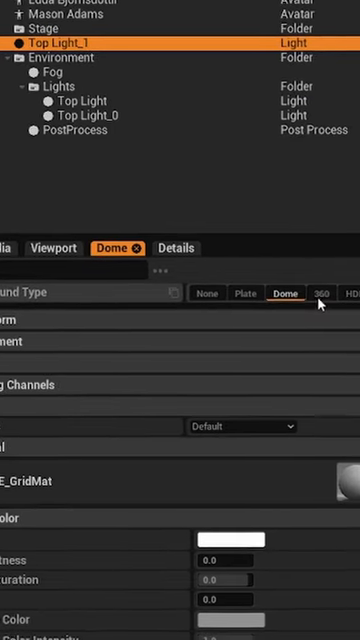
# Set the dome Background Type to 360 and its 360 Projection to Camera instead of Center.
pyautogui.click(260, 292)
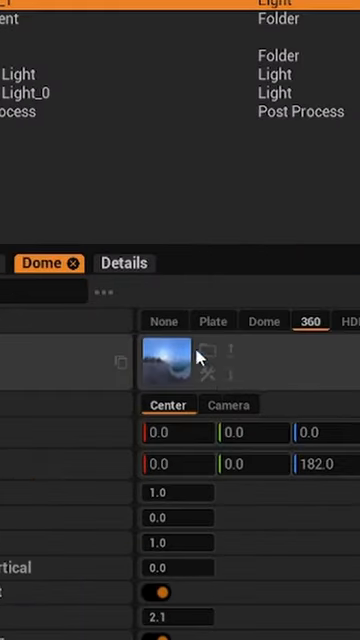
pyautogui.moveTo(204, 352)
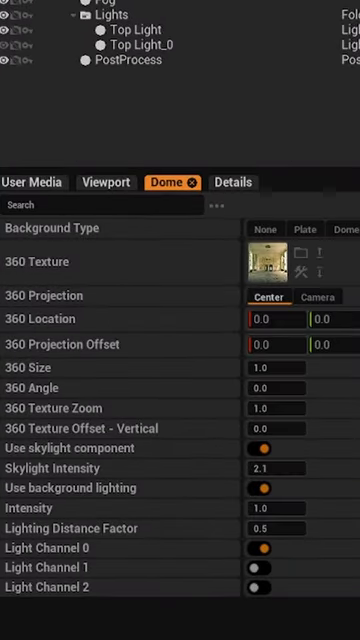
pyautogui.click(318, 296)
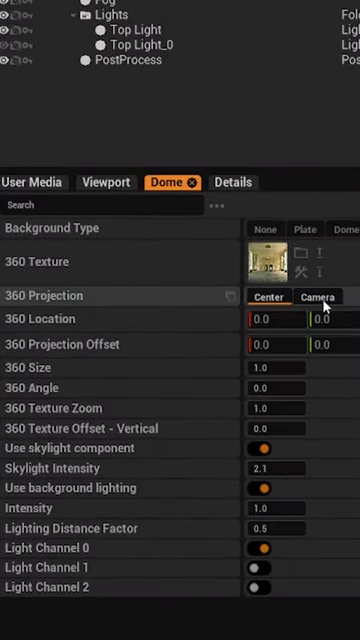
pyautogui.click(318, 296)
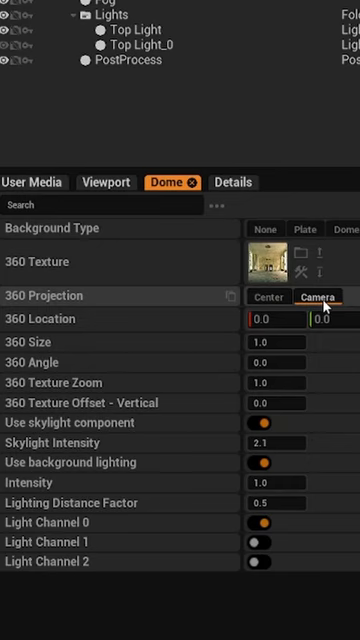